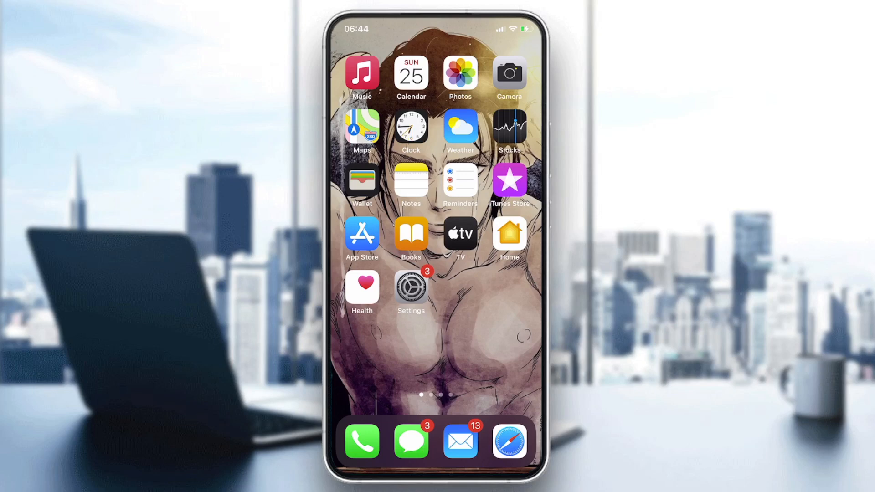
Launch Settings from the home screen and scroll through its main category list
{"action": "left_click", "coordinate": [411, 288]}
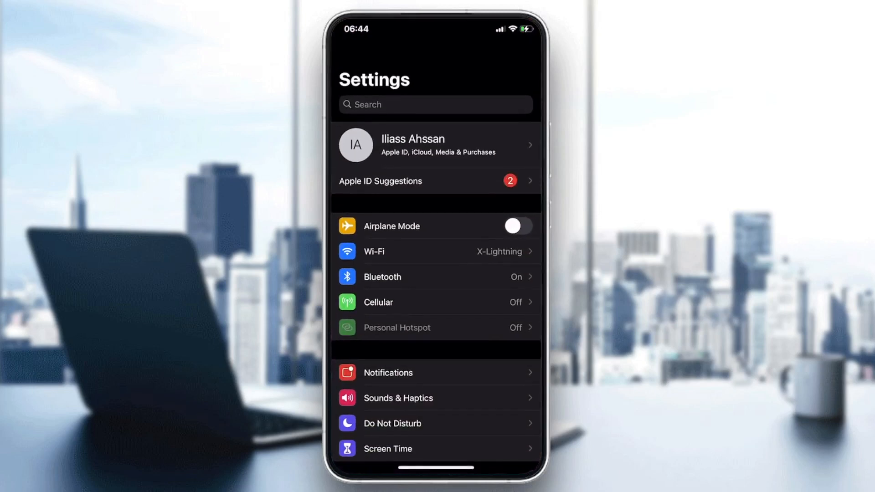
{"action": "scroll", "scroll_direction": "down", "scroll_amount": 3}
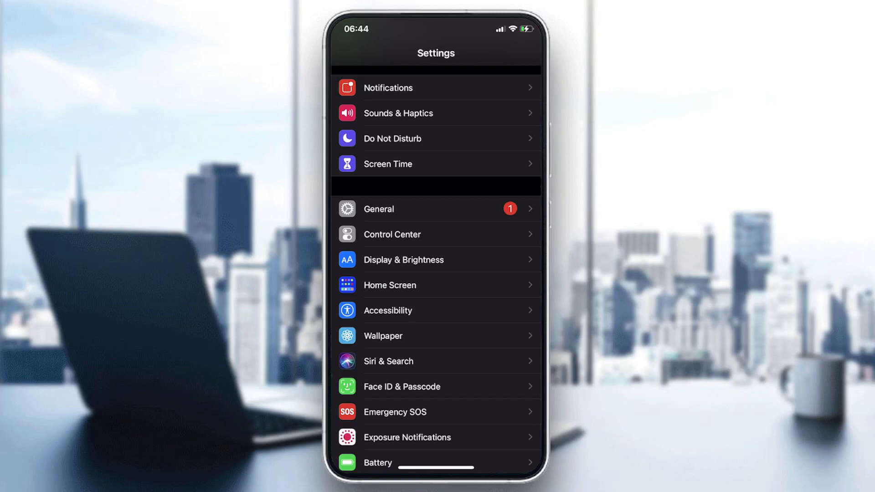
{"action": "scroll", "scroll_direction": "down", "scroll_amount": 3}
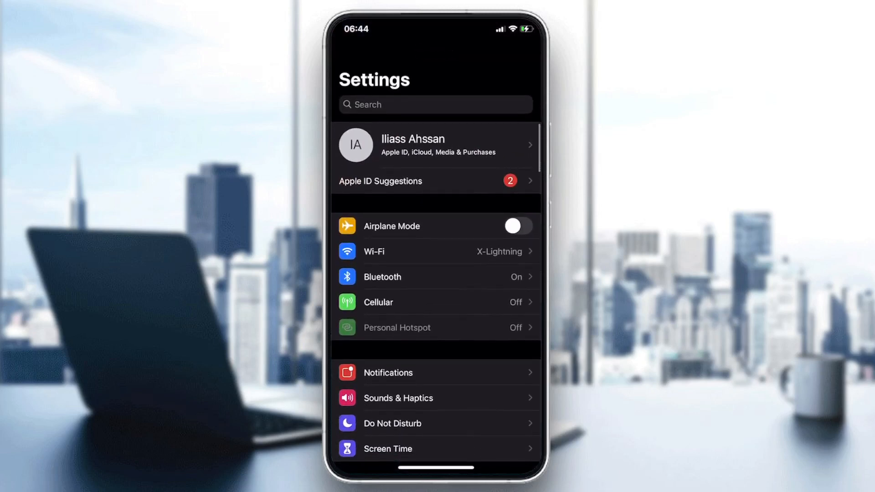
Open the Apple ID account page and scroll down toward Payment & Shipping
{"action": "left_click", "coordinate": [435, 145]}
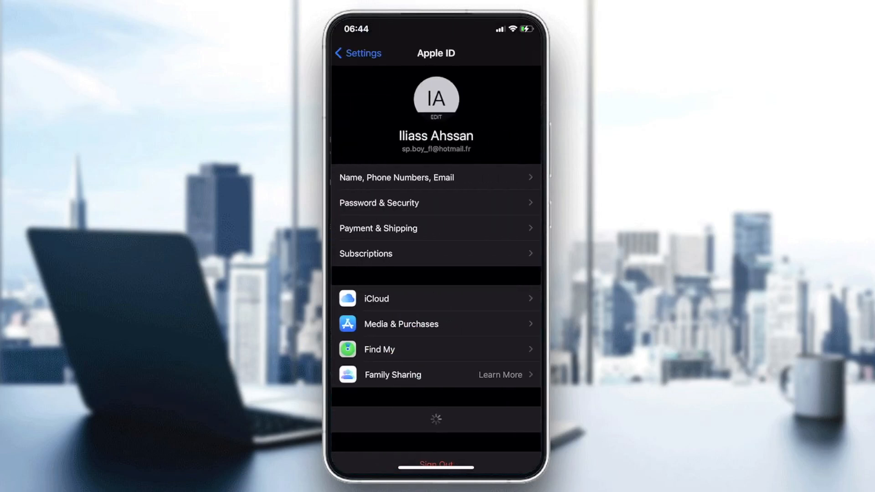
{"action": "scroll", "scroll_direction": "down", "scroll_amount": 3}
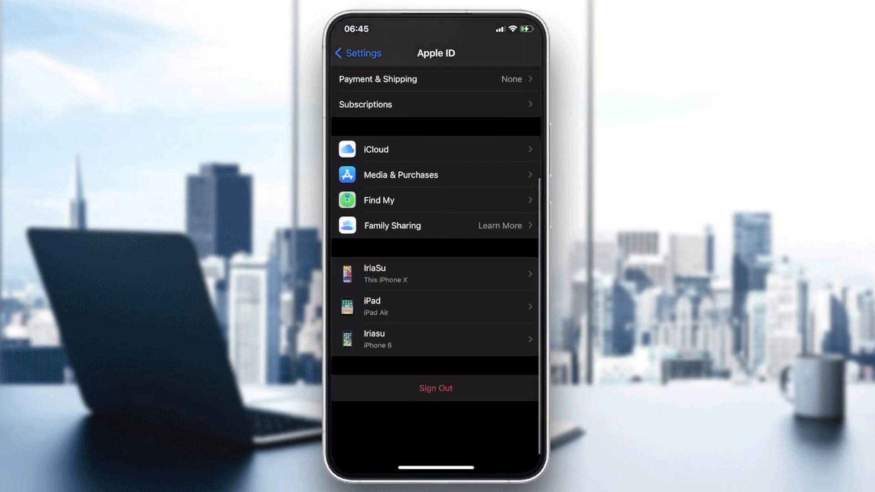
{"action": "scroll", "scroll_direction": "down", "scroll_amount": 3}
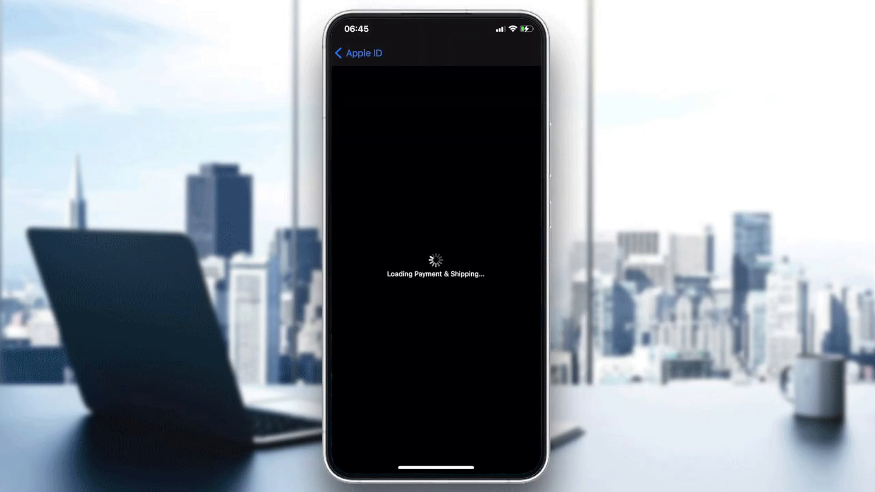
View the Add Payment options, go back, and scroll the main Settings list
{"action": "left_click", "coordinate": [349, 53]}
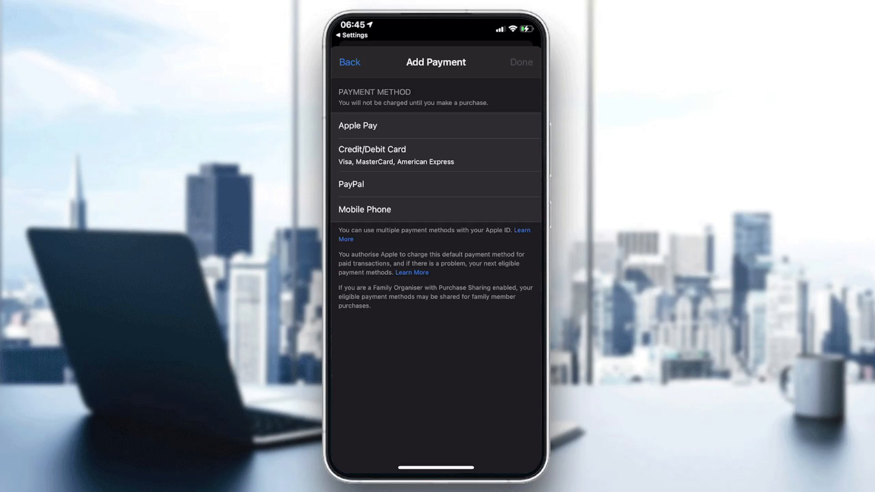
{"action": "left_click", "coordinate": [349, 62]}
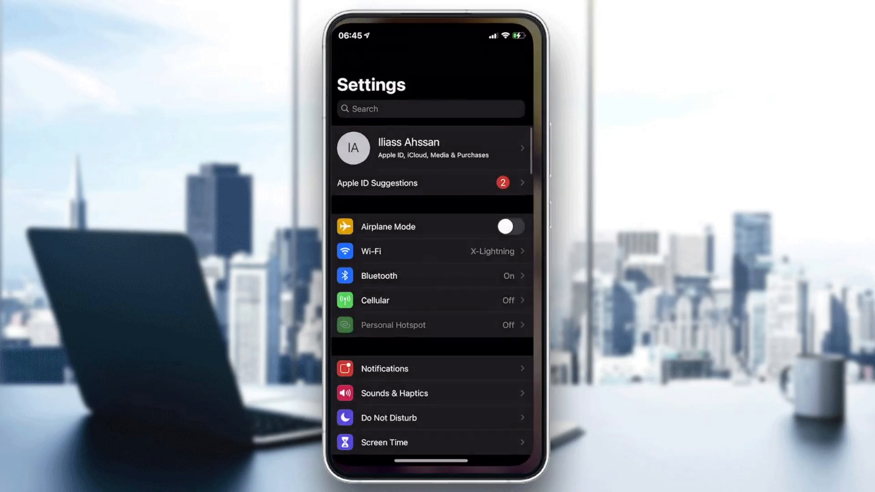
{"action": "scroll", "scroll_direction": "down", "scroll_amount": 3}
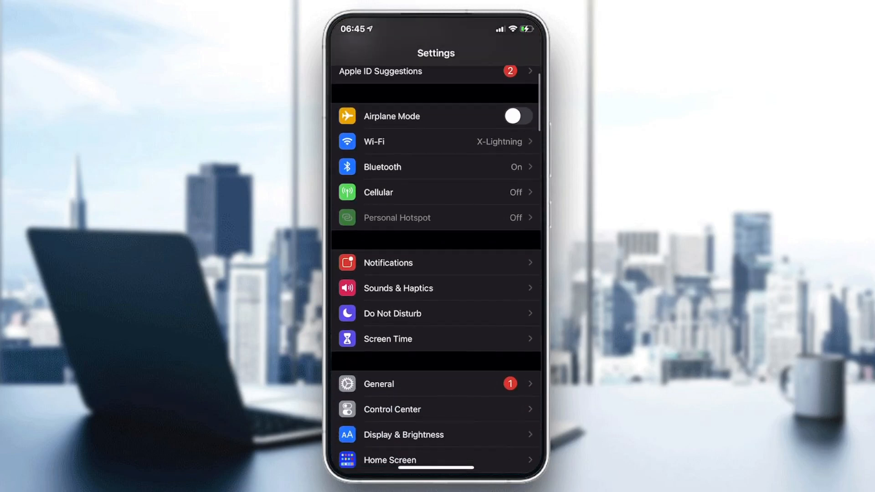